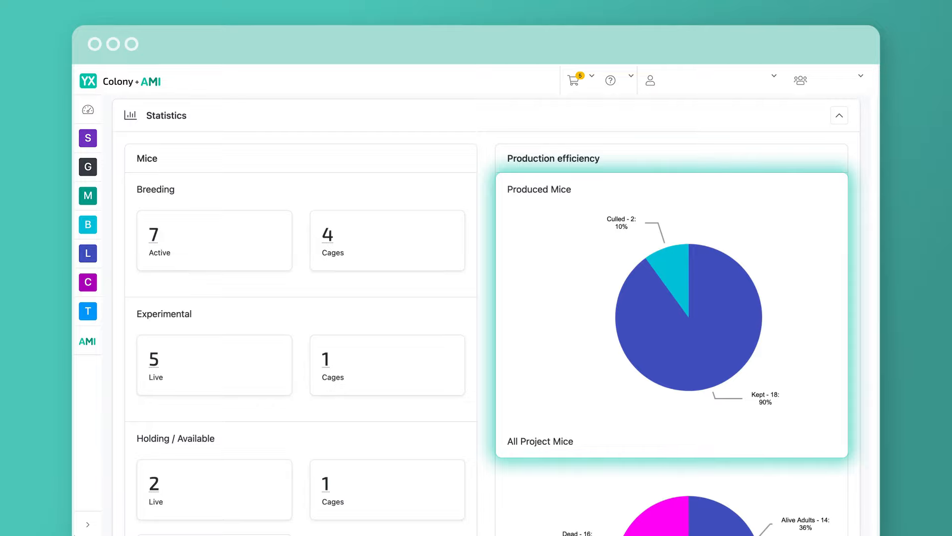
{"action": "scroll", "scroll_direction": "down", "scroll_amount": 3}
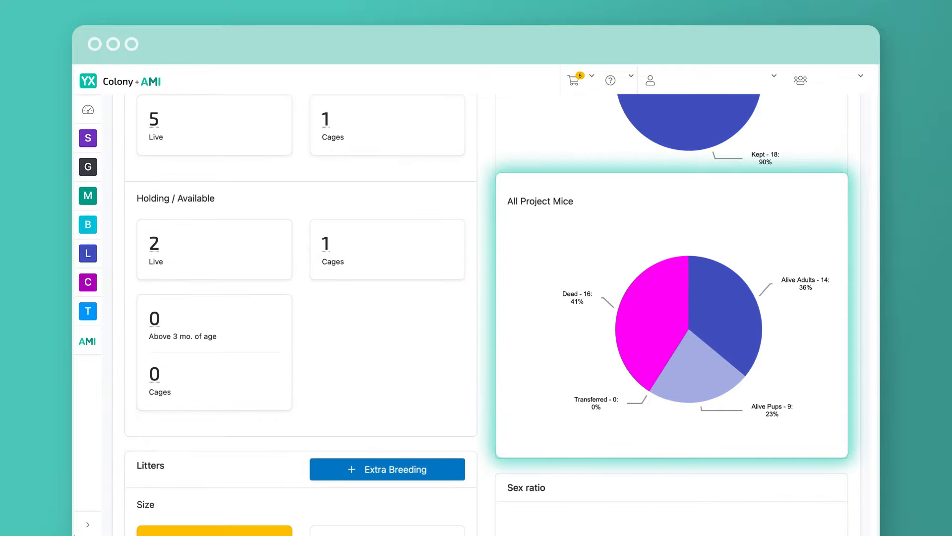
{"action": "scroll", "scroll_direction": "down", "scroll_amount": 3}
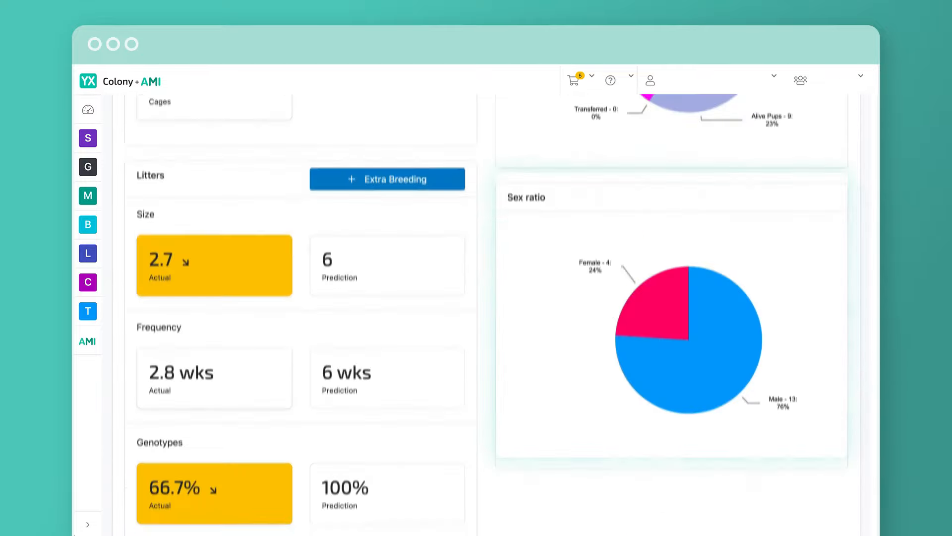